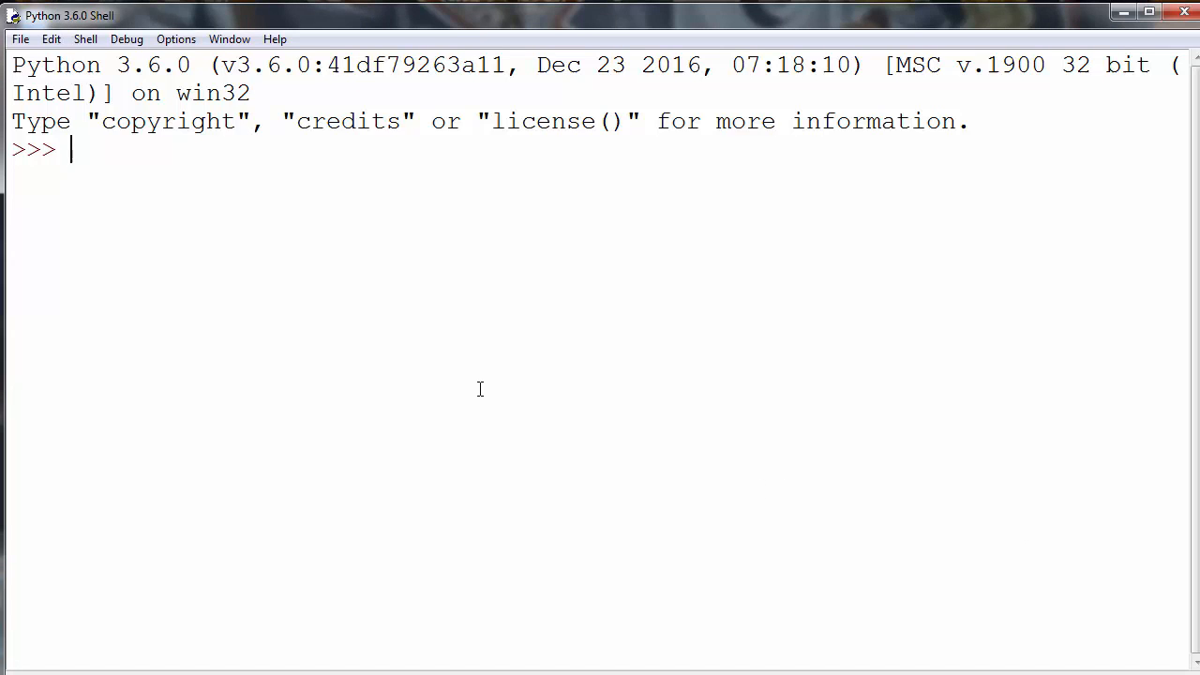
- Enter the function header `def sum():` at the >>> prompt
text(def)
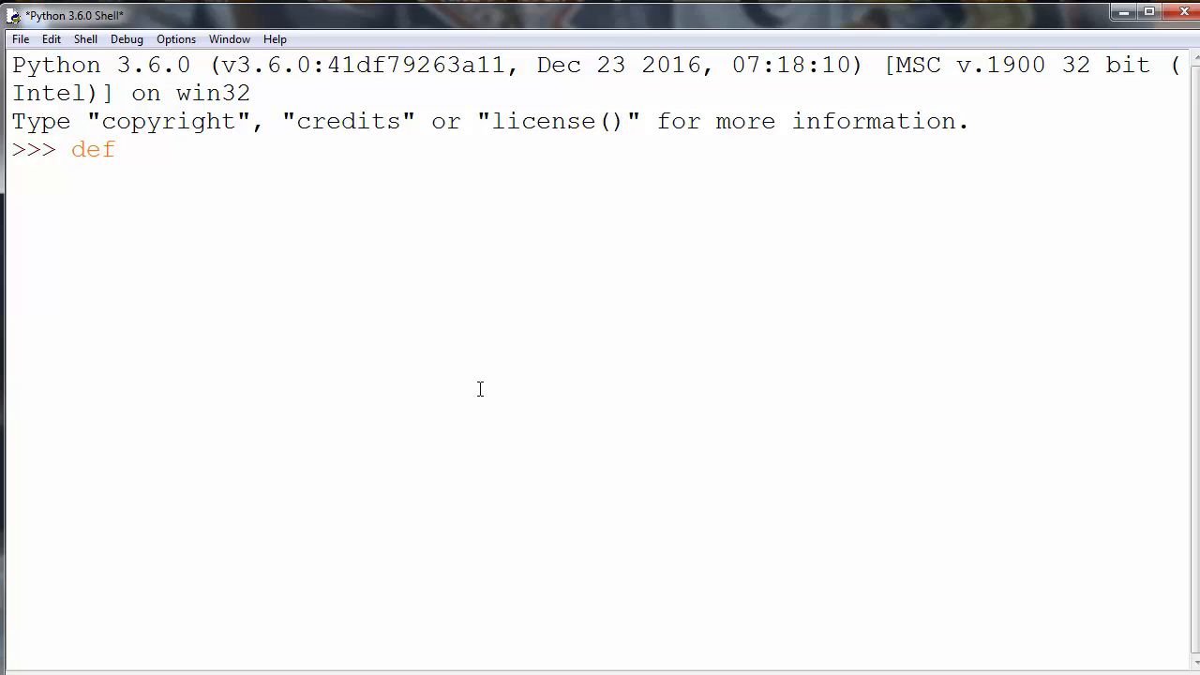
text(sum():)
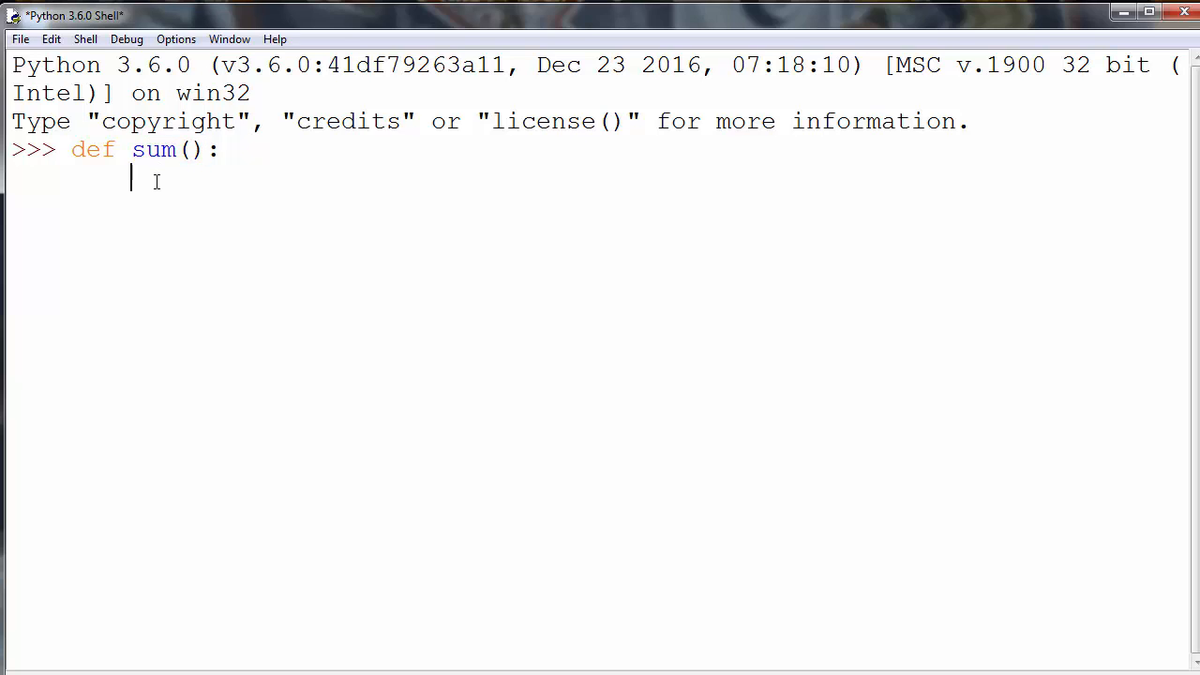
- Write the expression `10 + 5` as the first indented body line of sum
text(1+)
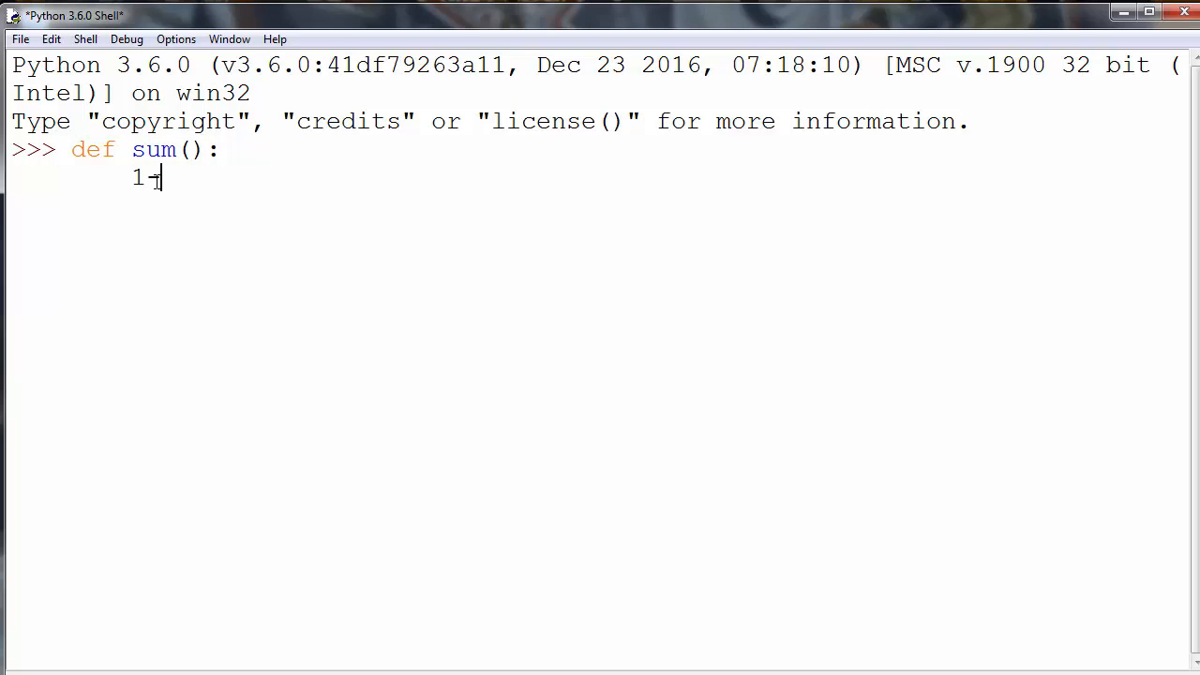
text(0 +)
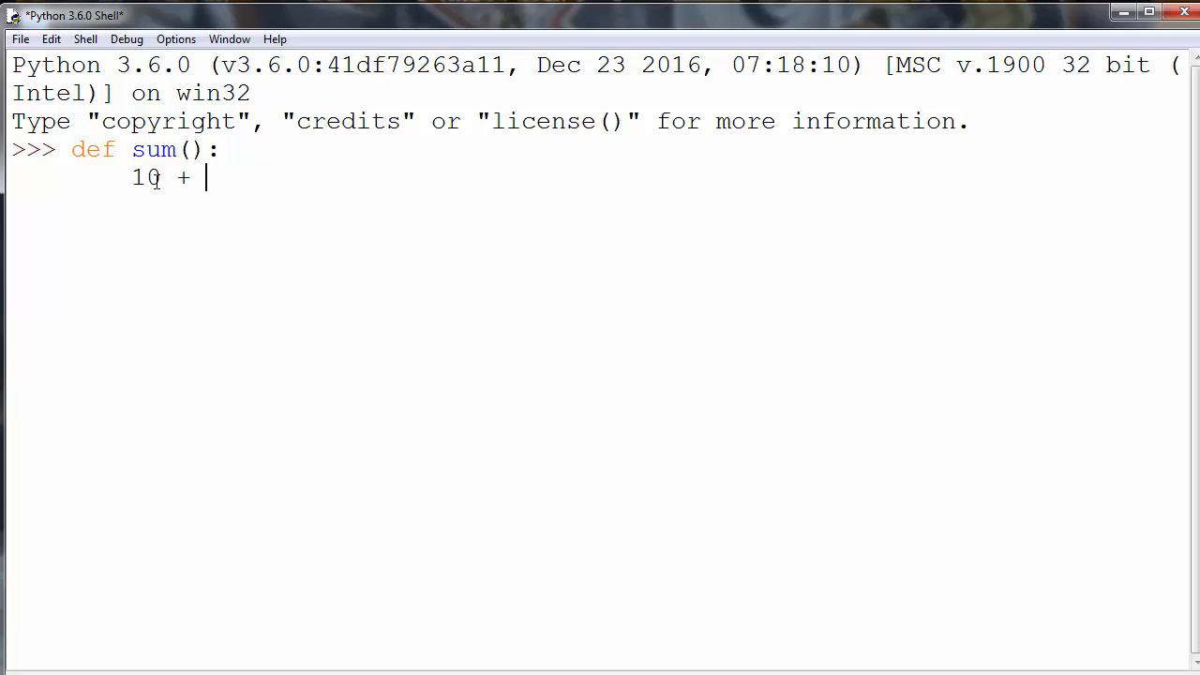
text(5)
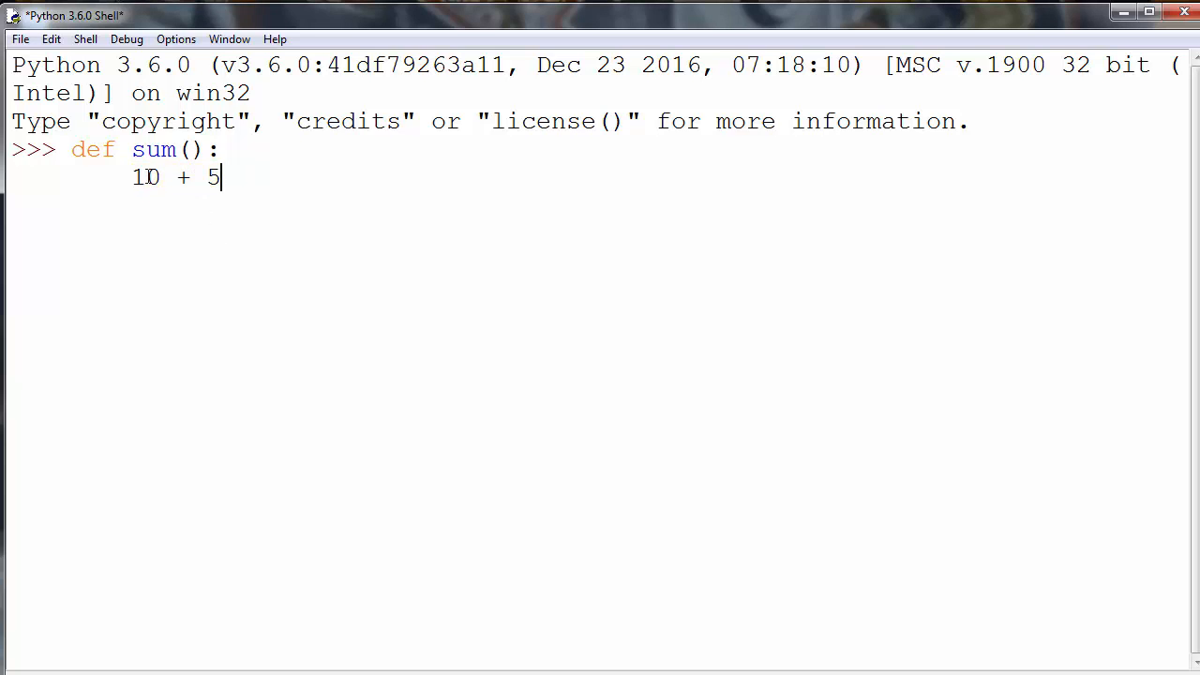
drag(131, 176, 218, 176)
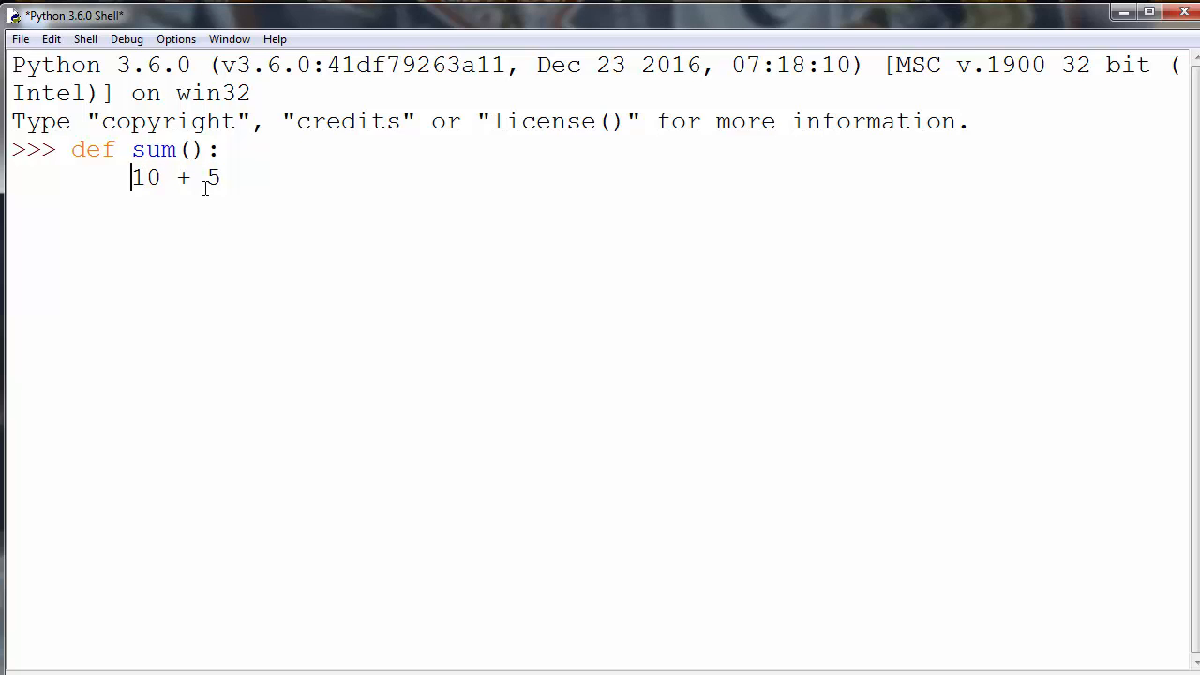
- Prefix the line so it reads `value = 10 + 5`, then begin a new body line
text(value =)
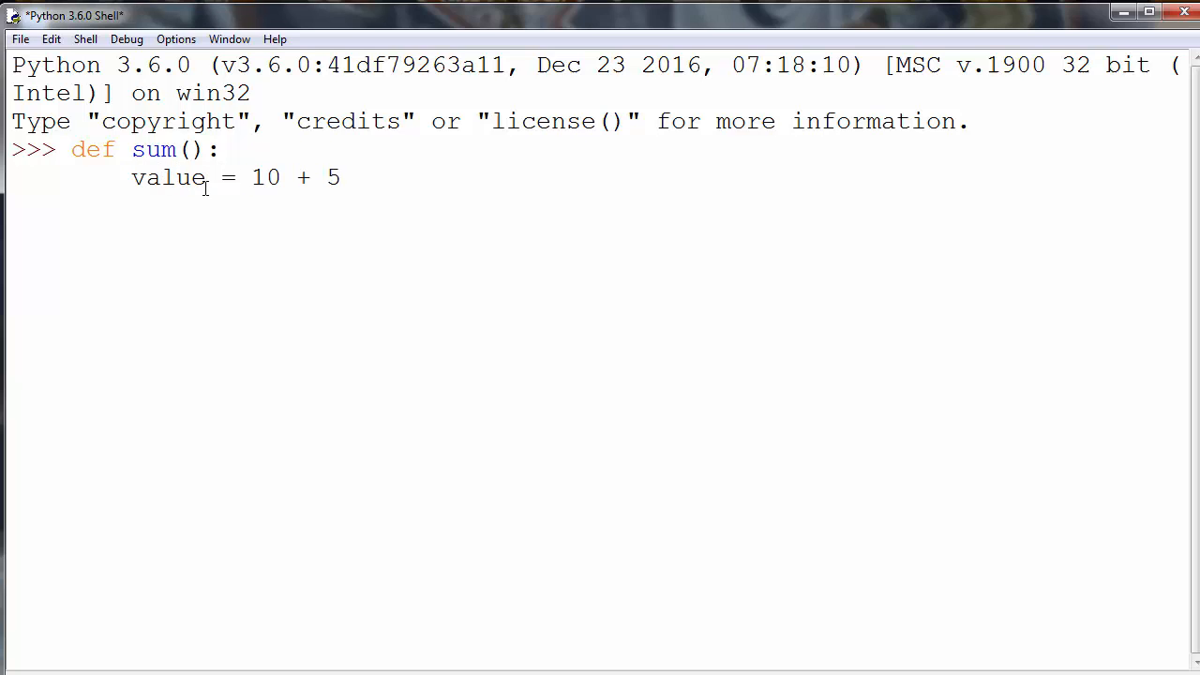
double_click(137, 177)
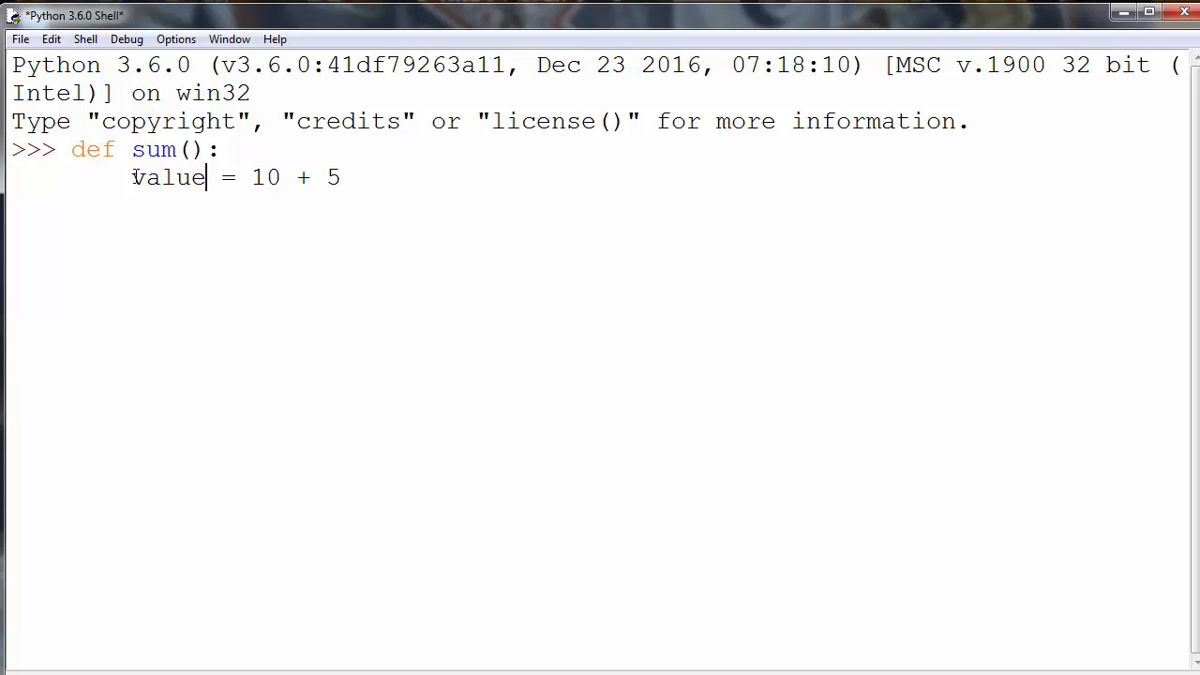
double_click(169, 176)
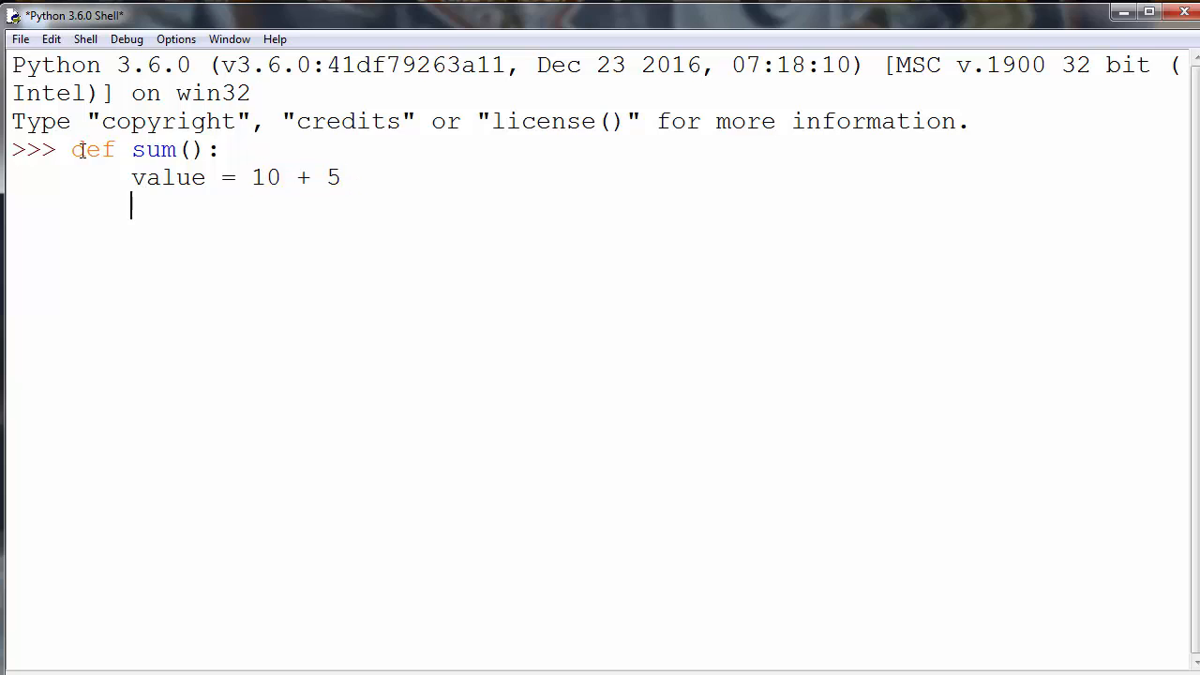
- Add the second body line `return value` to complete the sum function
double_click(138, 177)
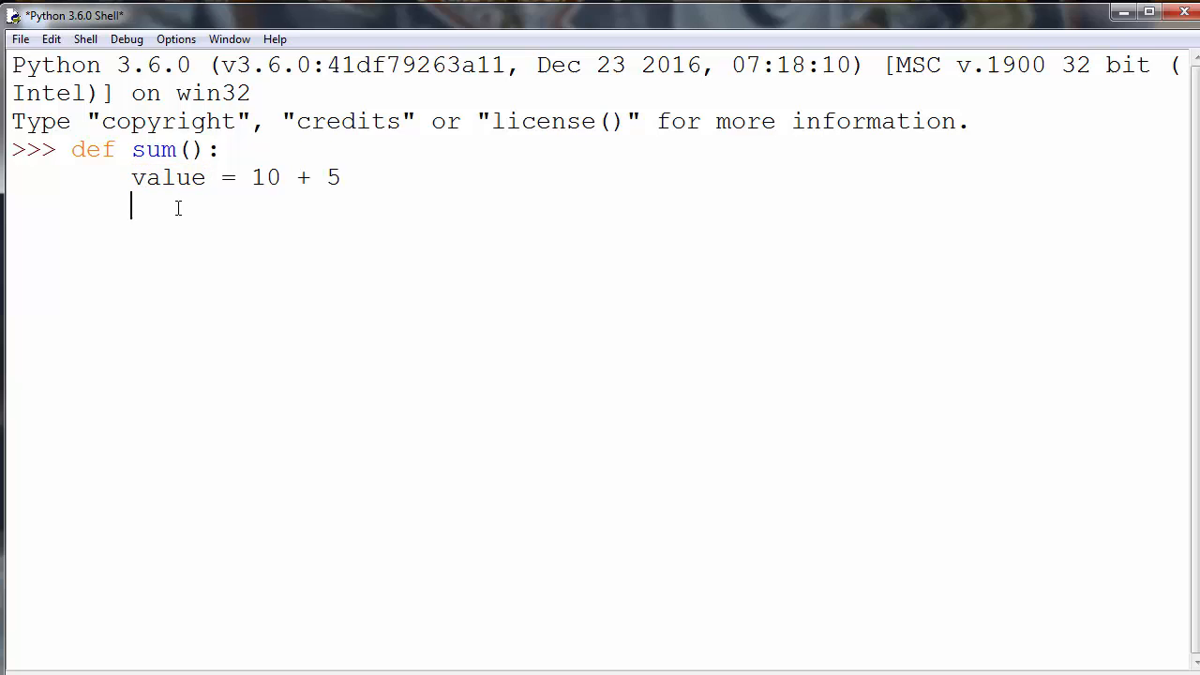
text(return v)
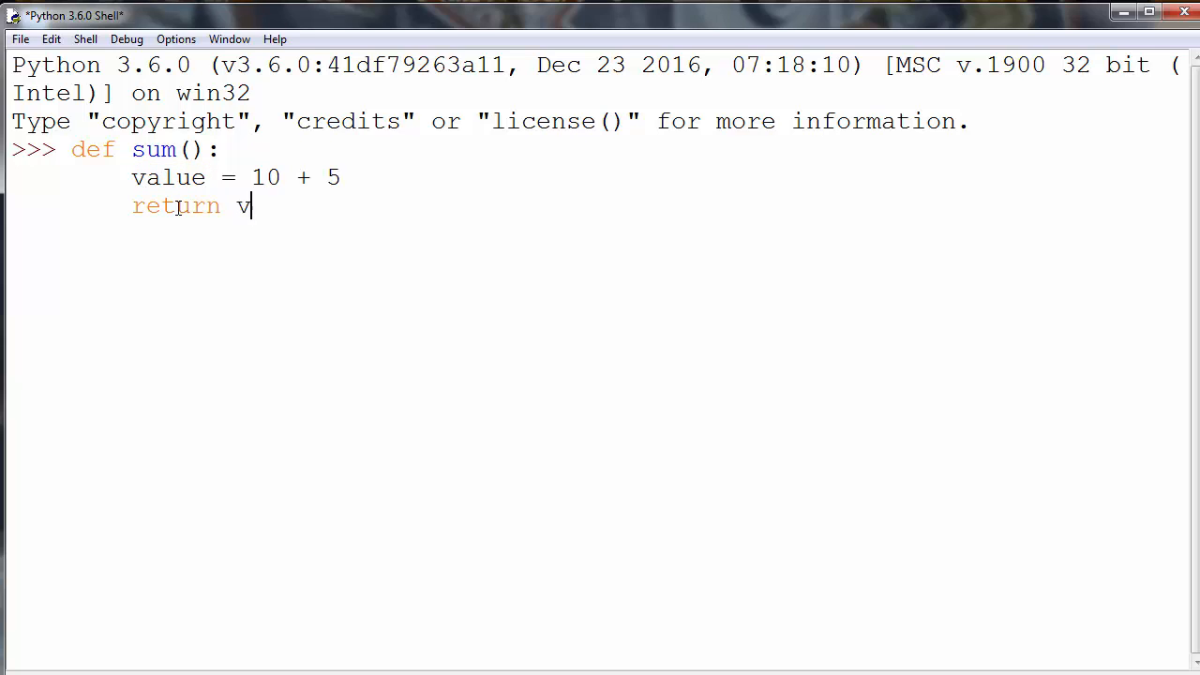
text(alue)
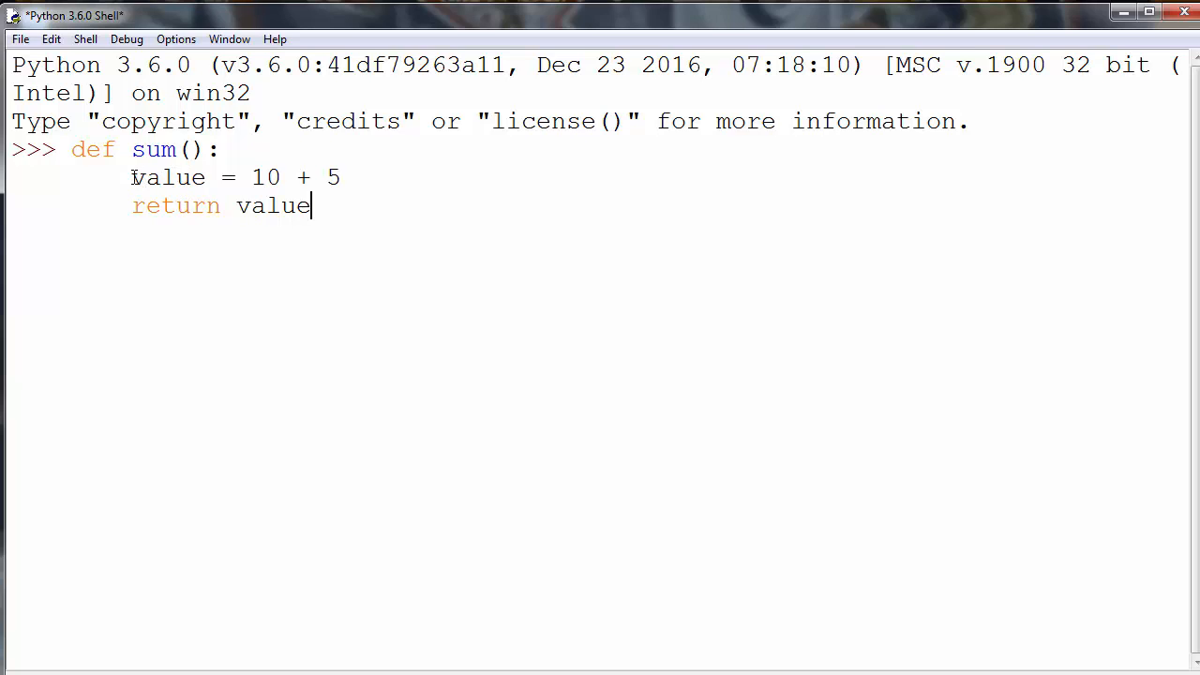
double_click(169, 176)
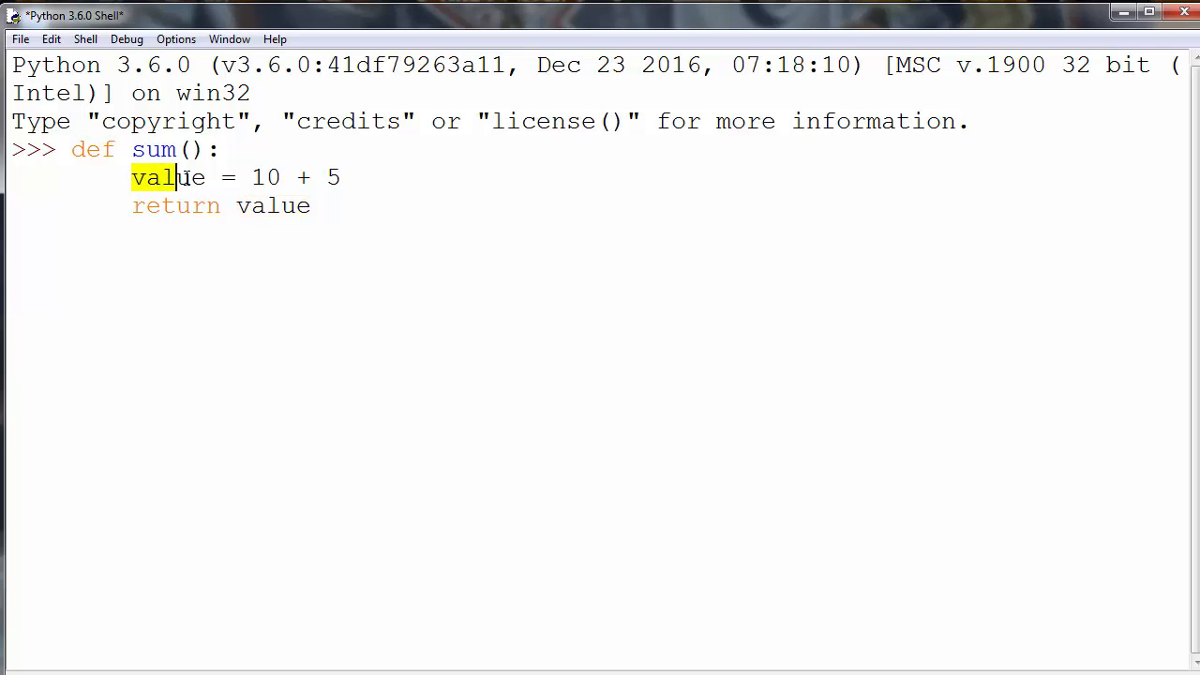
double_click(169, 177)
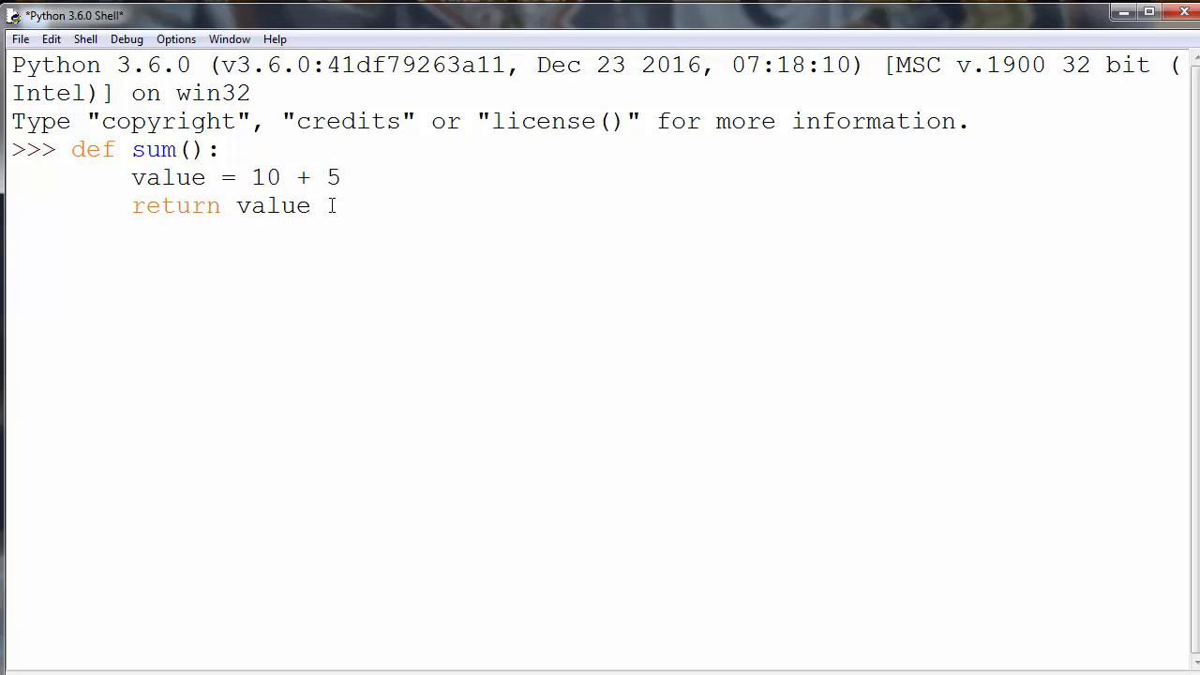
- Call `sum()` at the prompt and get the printed result 15
text(sum)
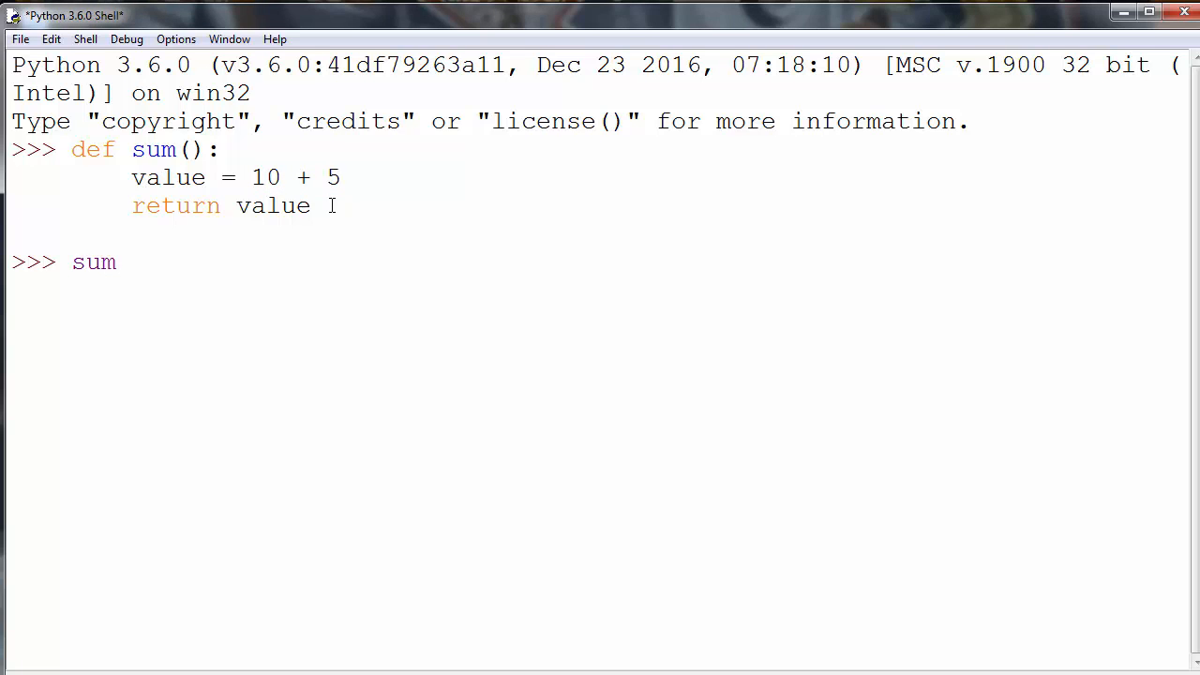
text(())
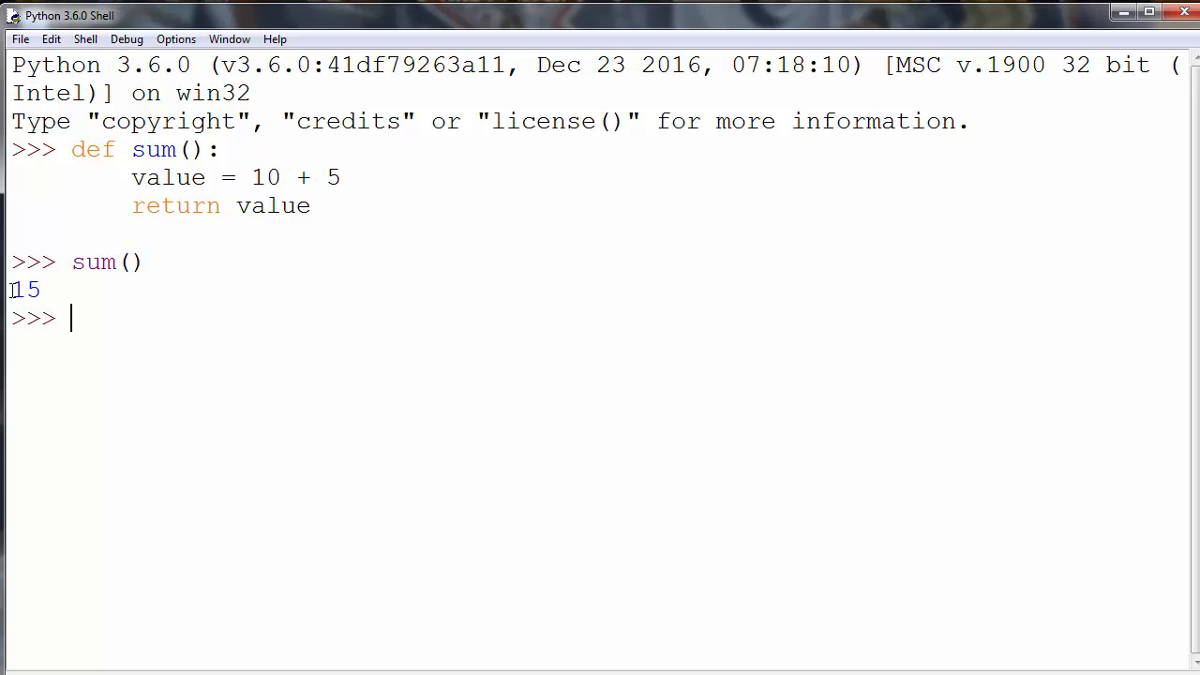
drag(132, 205, 267, 205)
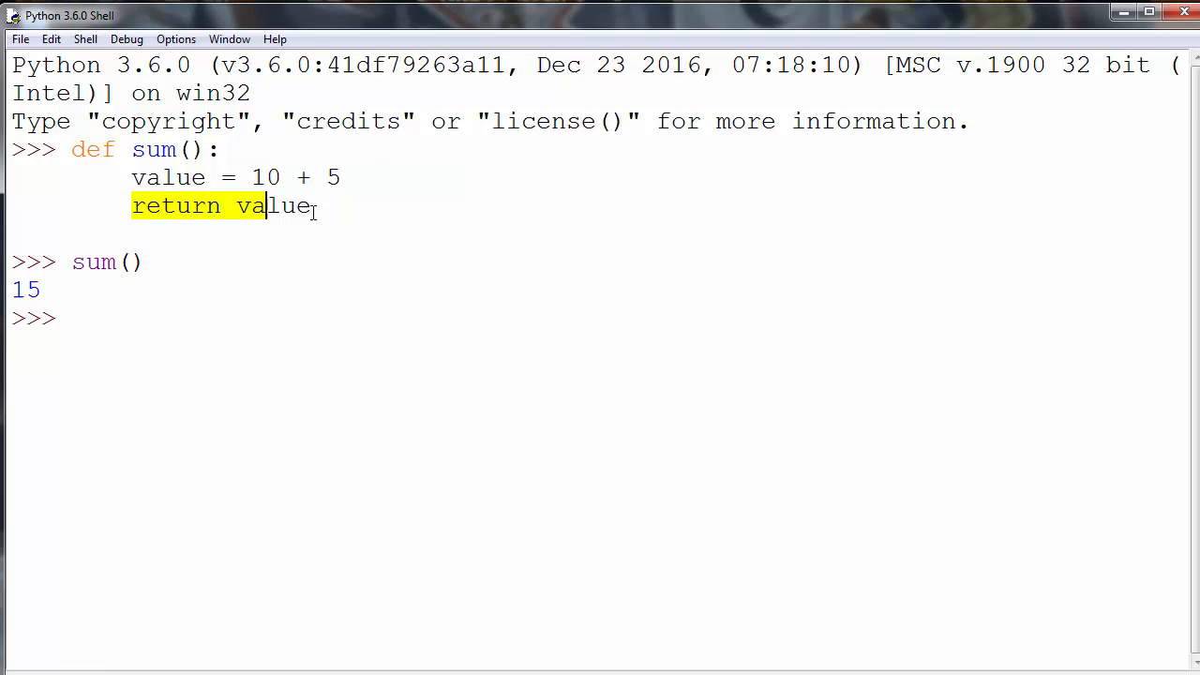